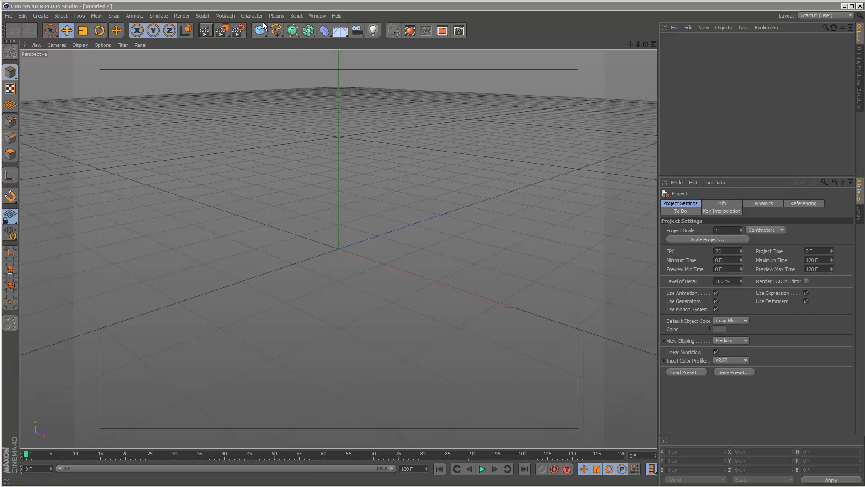
Step: Add an Arc spline as a Ring from 120° to 60° with inner radius about 166 cm
left_click(276, 30)
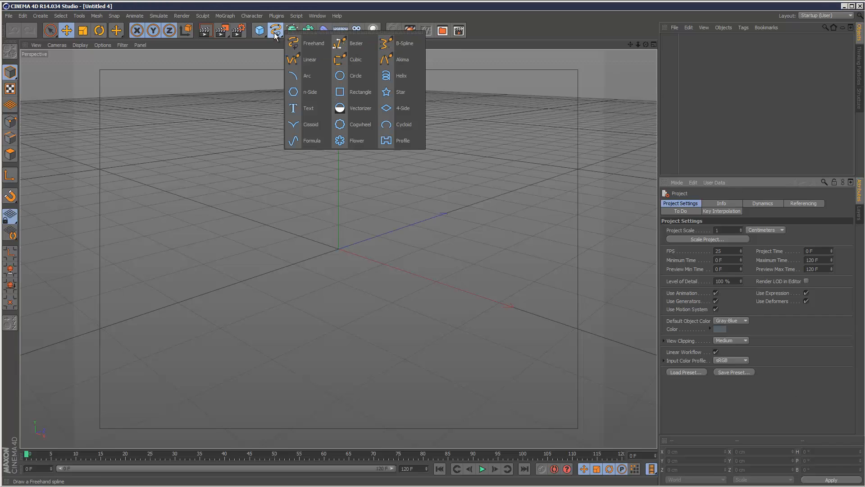
left_click(307, 75)
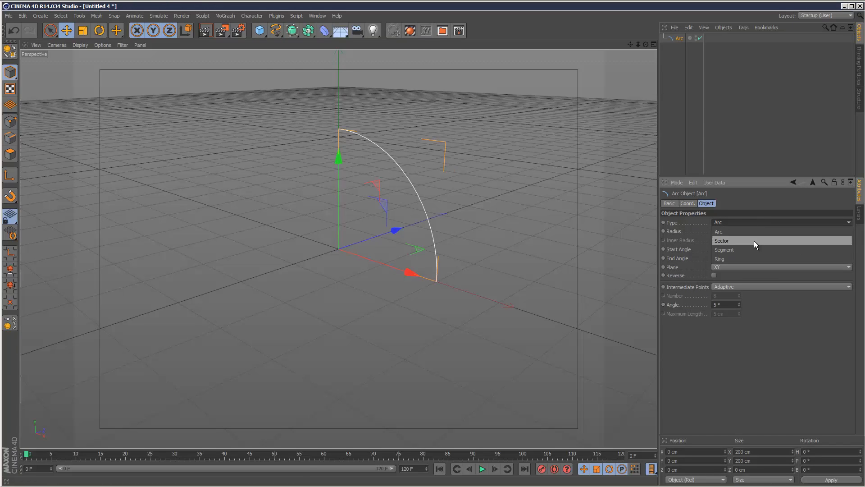
left_click(720, 259)
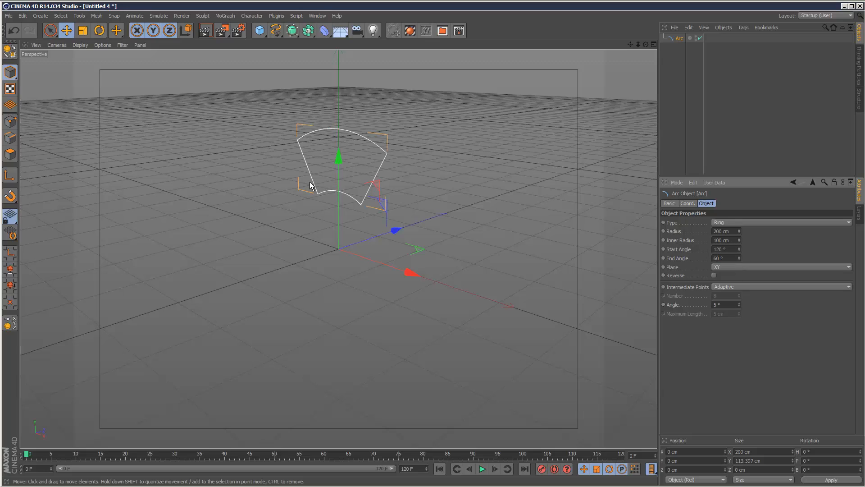
left_click_drag(722, 240, 740, 240)
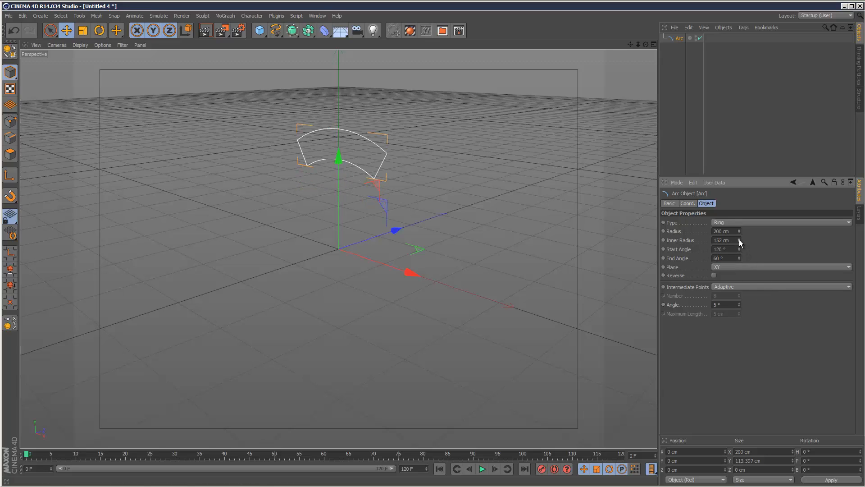
left_click_drag(739, 241, 740, 231)
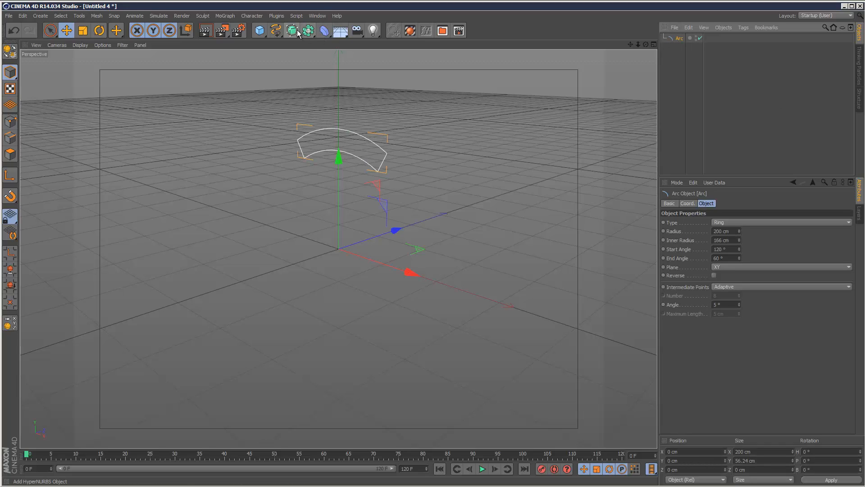
Step: Extrude the ring arc with an Extrude generator, entering 69 as the extrusion value
left_click(292, 31)
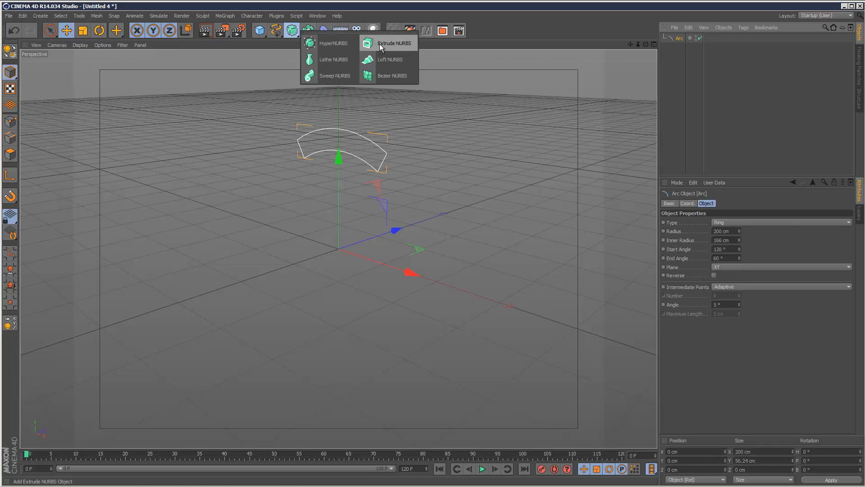
left_click(395, 43)
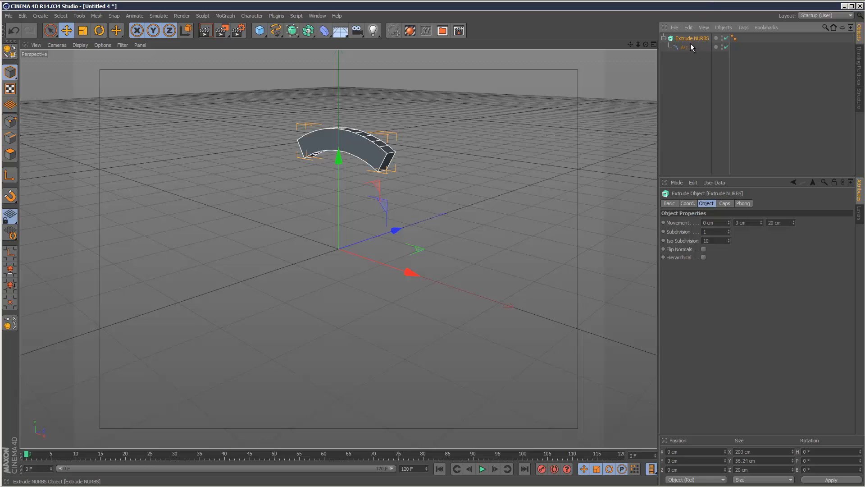
type("69")
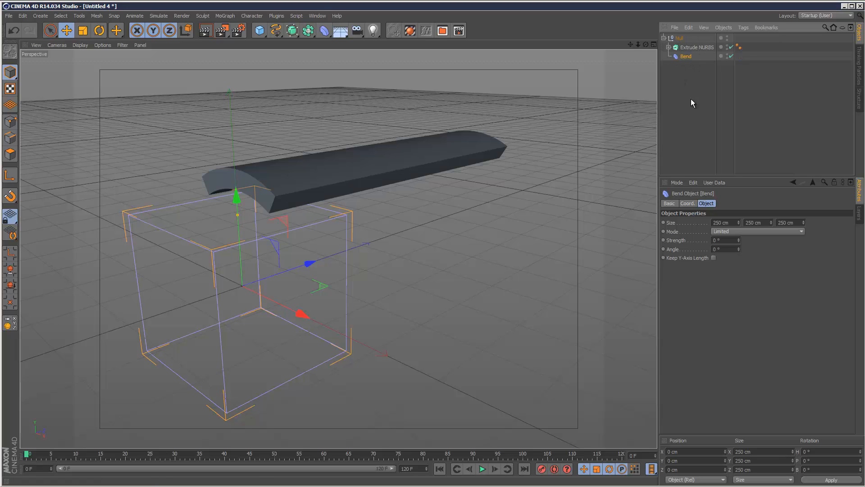
Step: Rotate the Bend deformer onto its side, enable Keep Y-Axis Length and raise Strength
left_click_drag(725, 240, 750, 240)
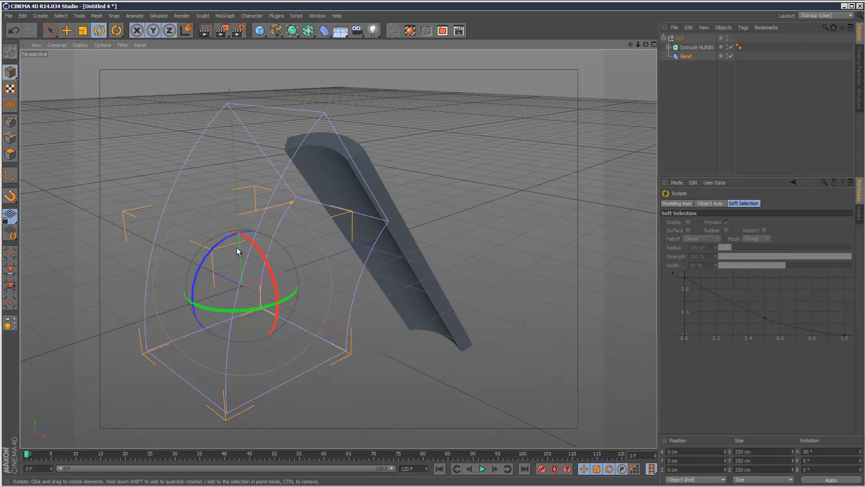
left_click_drag(238, 251, 194, 336)
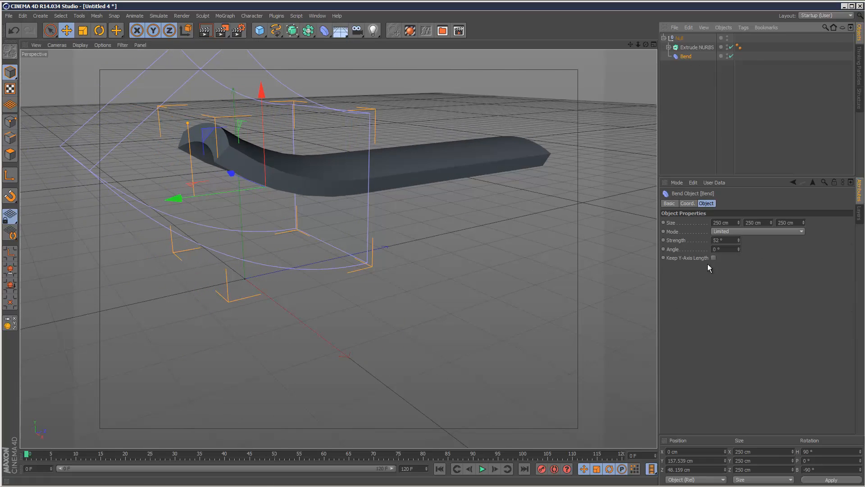
left_click(714, 257)
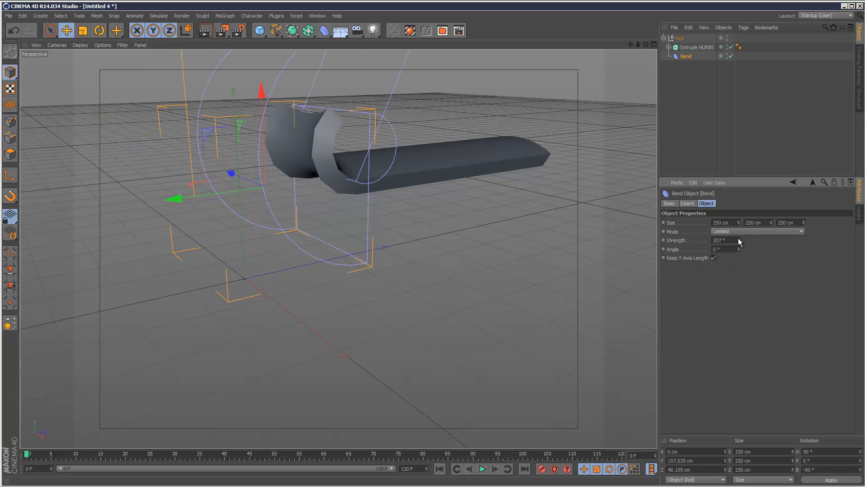
left_click_drag(740, 240, 739, 251)
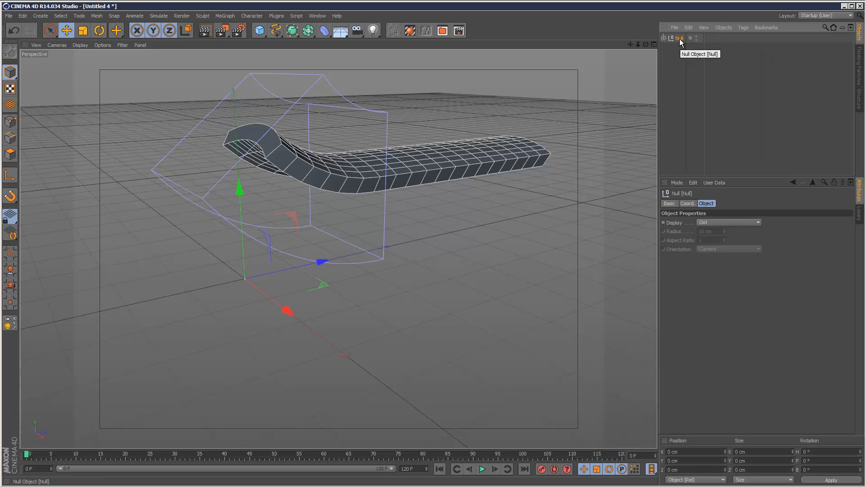
mouse_move(315, 45)
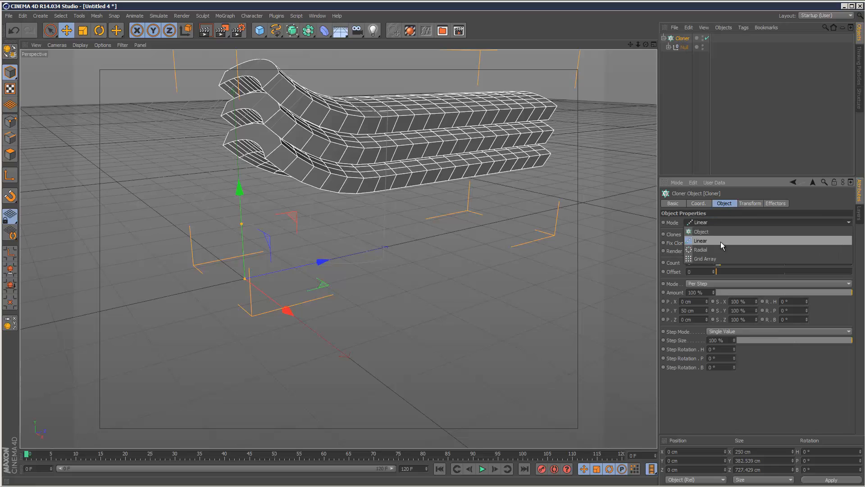
Step: Set the Cloner to Radial mode with 6 clones and expand the Null's children
left_click(699, 249)
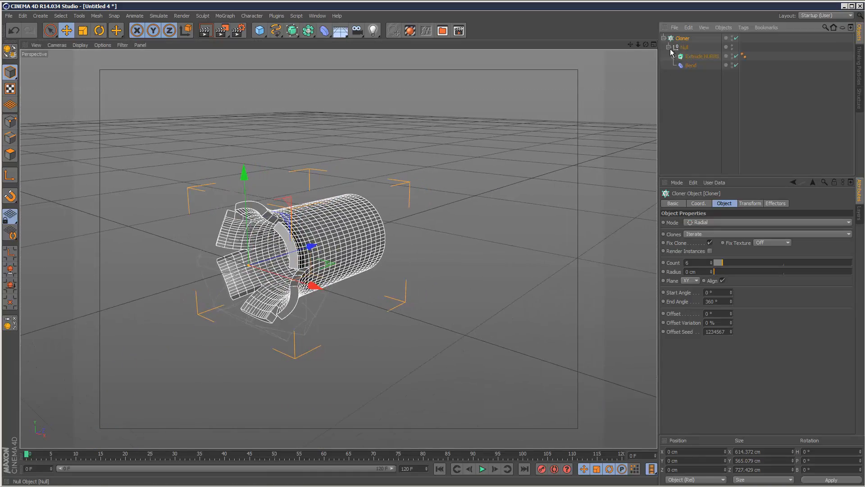
left_click(701, 56)
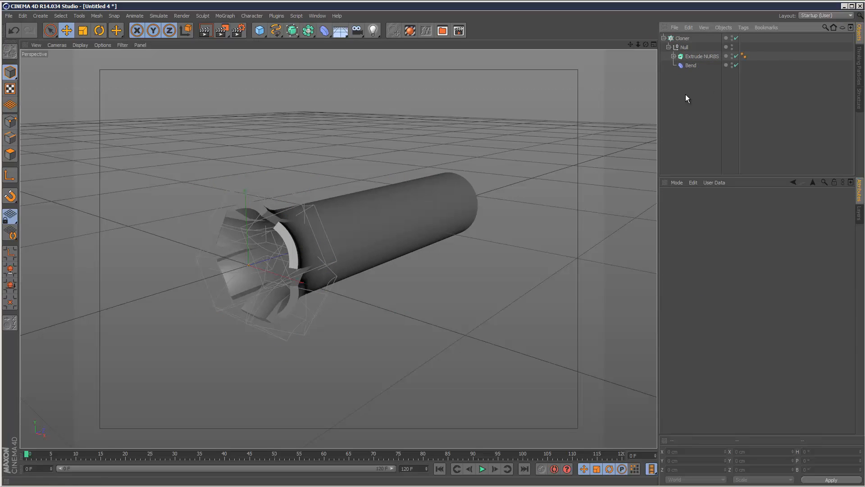
left_click(683, 38)
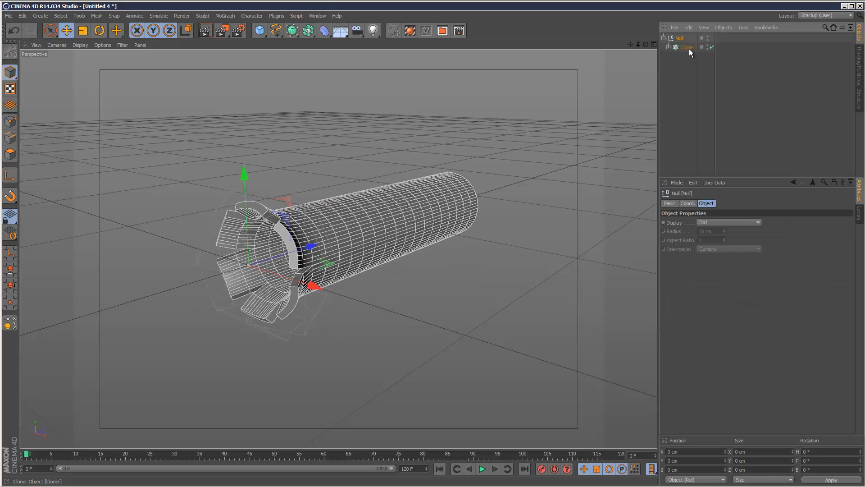
Step: Add a Spline Wrap deformer beside the Cloner
left_click(324, 30)
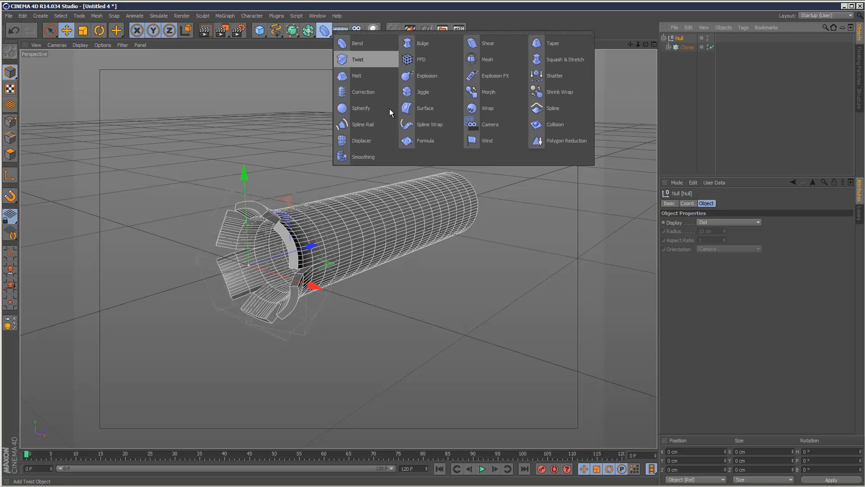
left_click(430, 124)
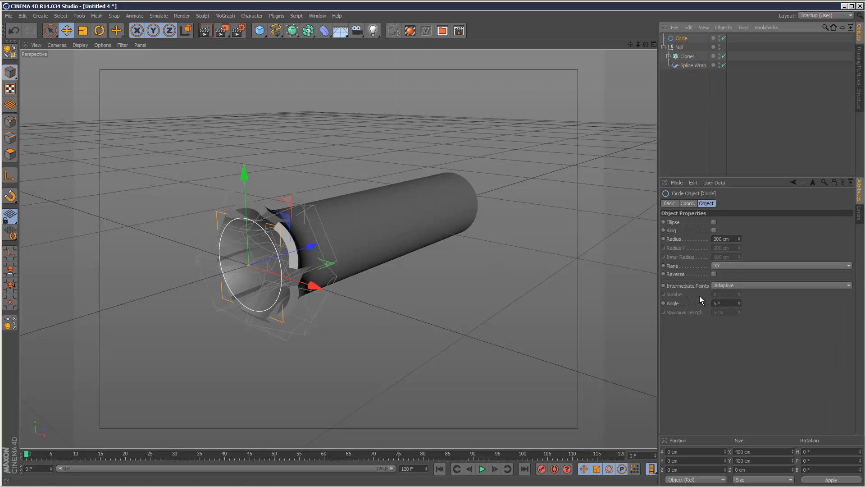
Step: Set Spline Wrap to Keep Length mode, Clamp end mode and 31° banking
left_click(781, 265)
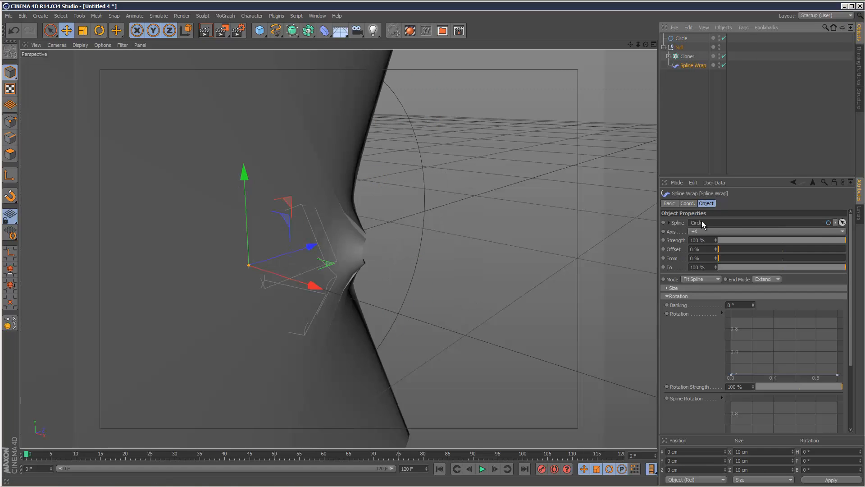
left_click(701, 278)
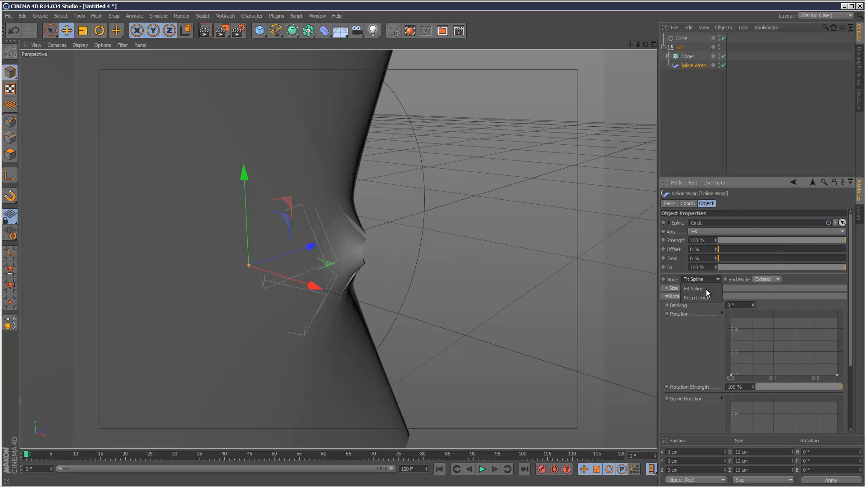
left_click(697, 298)
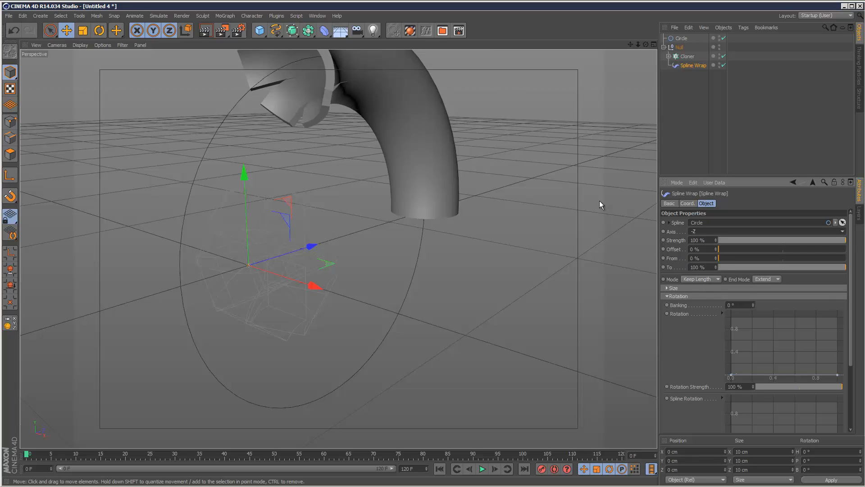
mouse_move(670, 298)
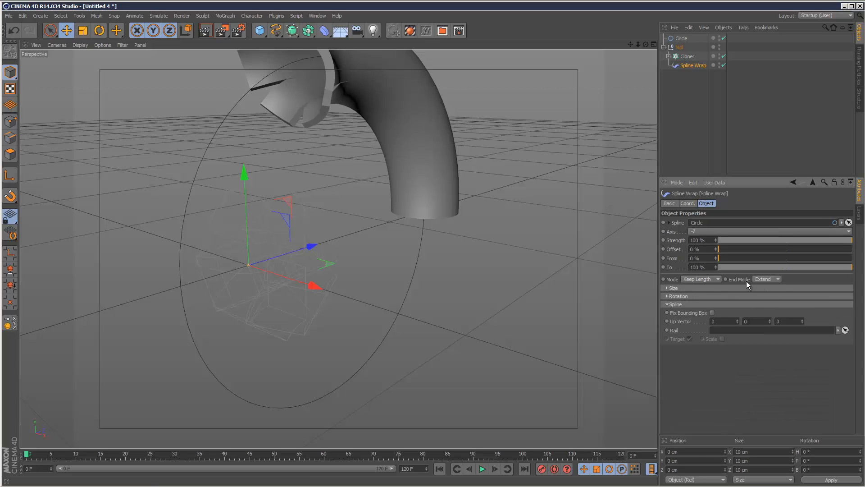
left_click(767, 278)
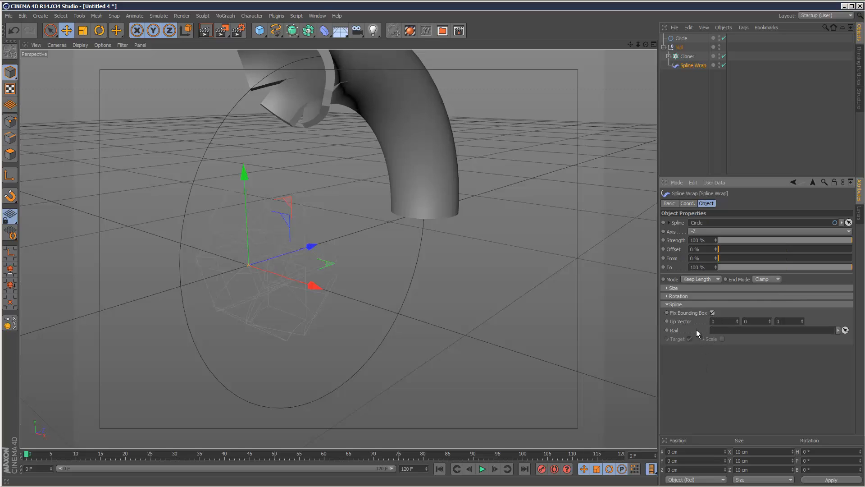
left_click(667, 296)
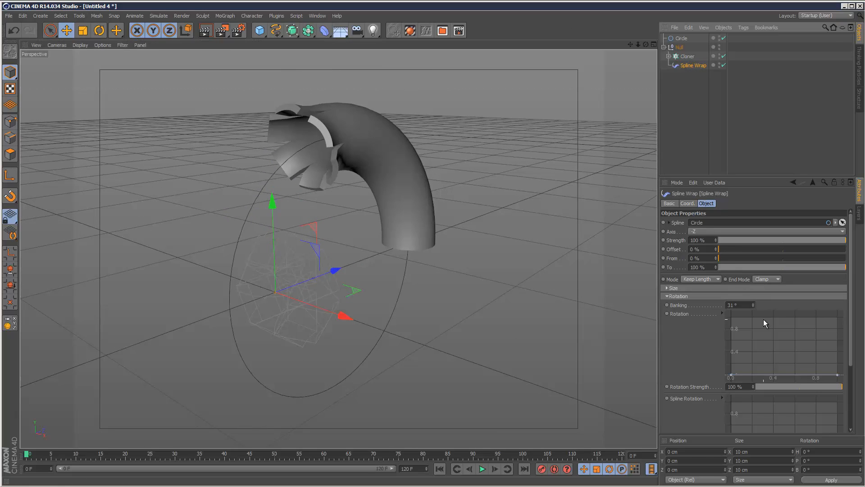
Step: Slide the Spline Wrap Offset back and forth, then return it to 0%
left_click_drag(728, 254, 783, 254)
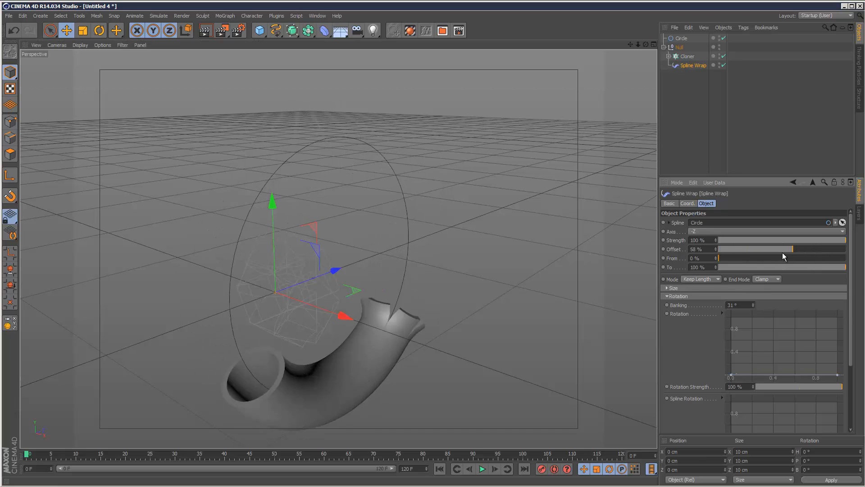
left_click_drag(778, 249, 734, 249)
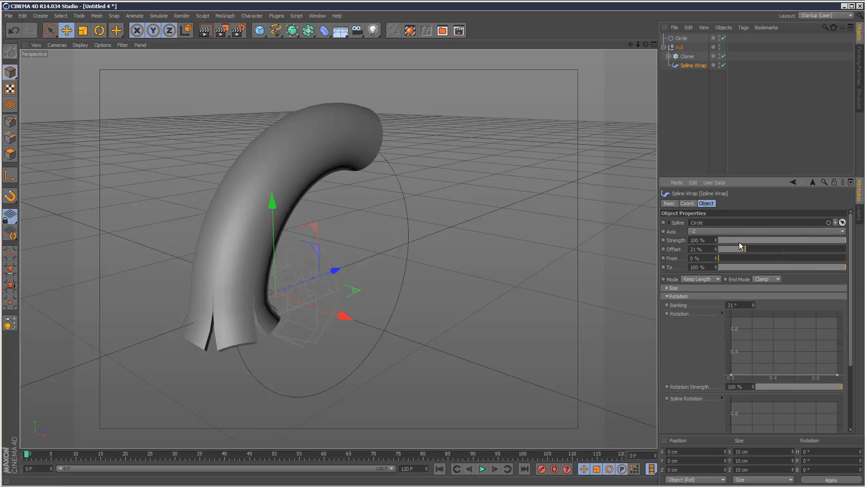
left_click_drag(728, 249, 739, 249)
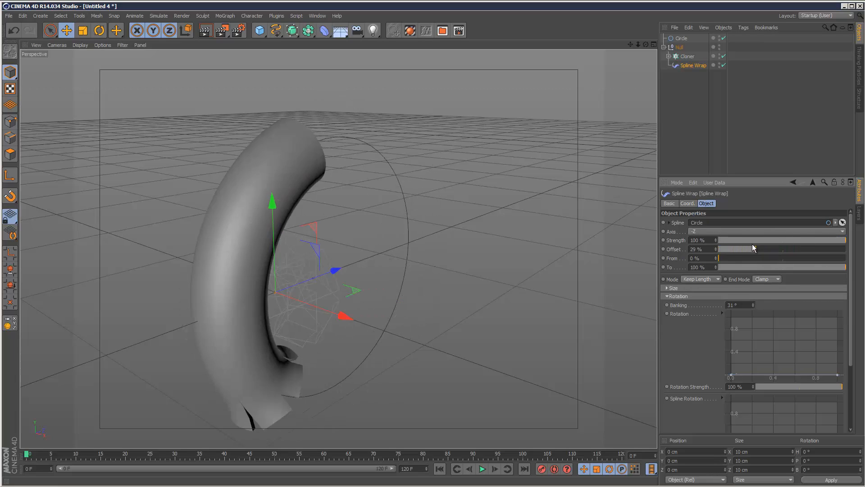
left_click_drag(756, 248, 734, 249)
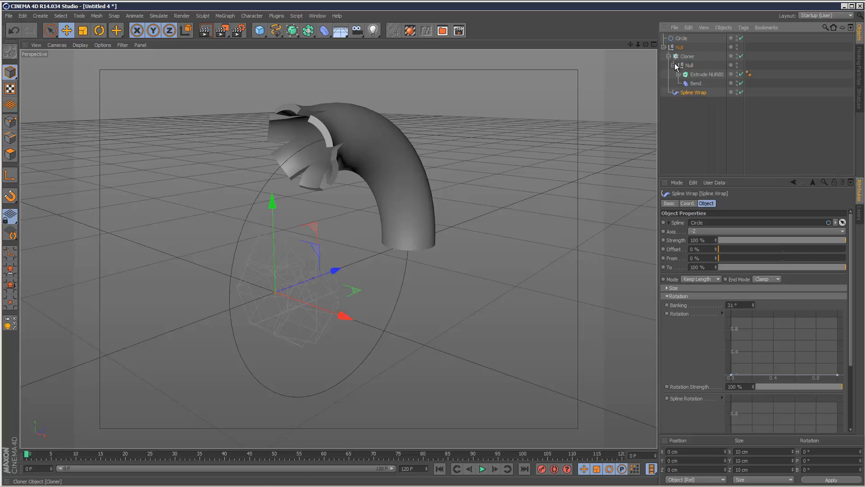
Step: Raise the Bend deformer's Strength to about 100° to flare the segments outward
left_click(695, 83)
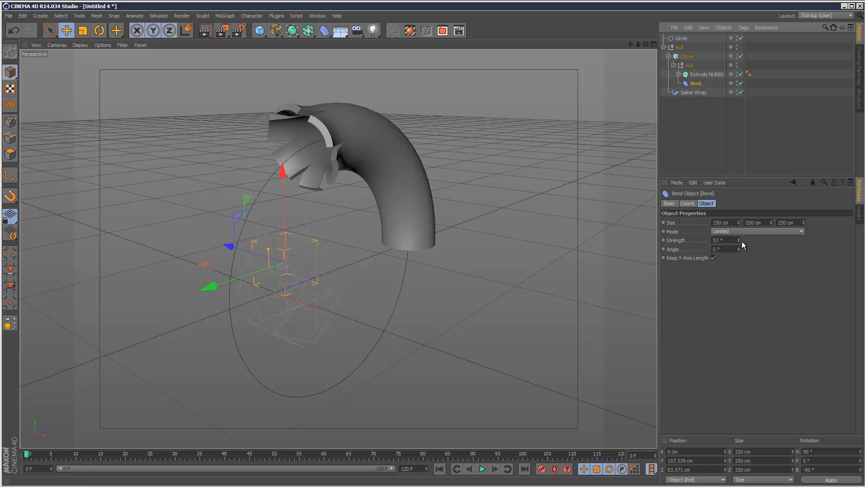
left_click_drag(723, 241, 717, 240)
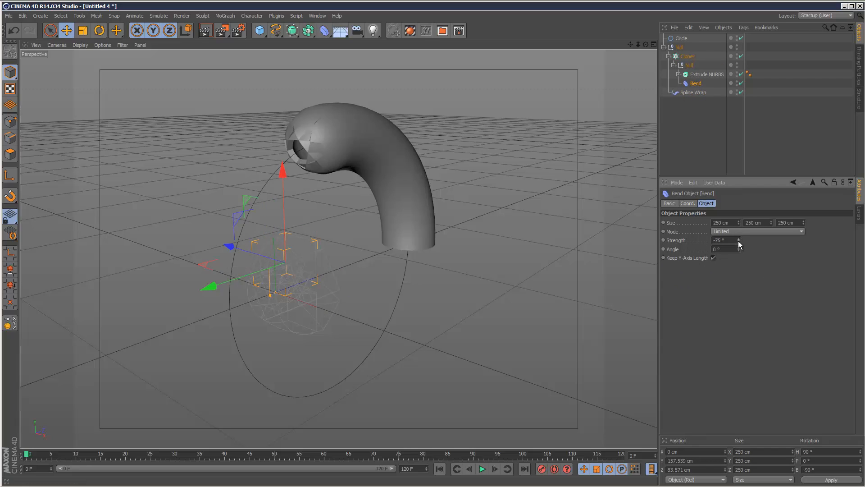
left_click_drag(723, 240, 740, 240)
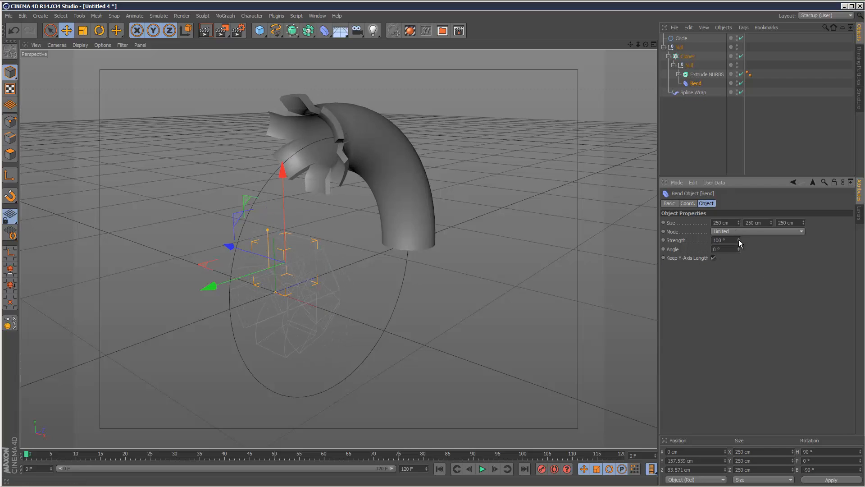
left_click(696, 92)
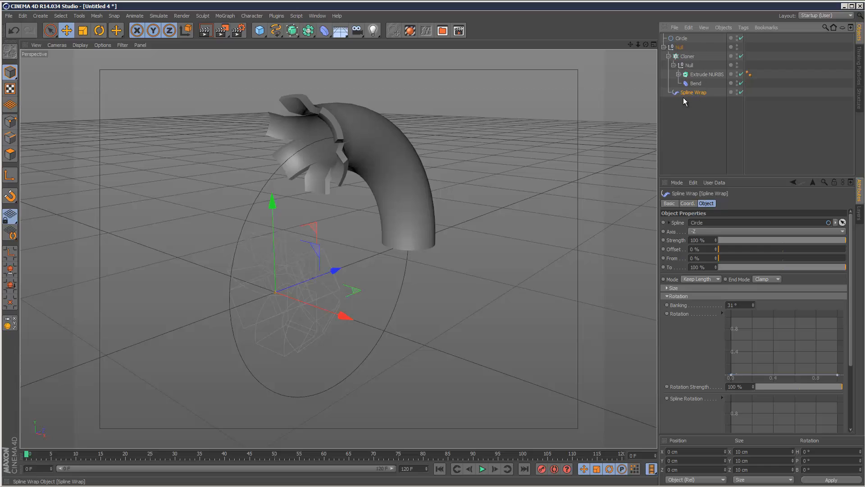
mouse_move(731, 257)
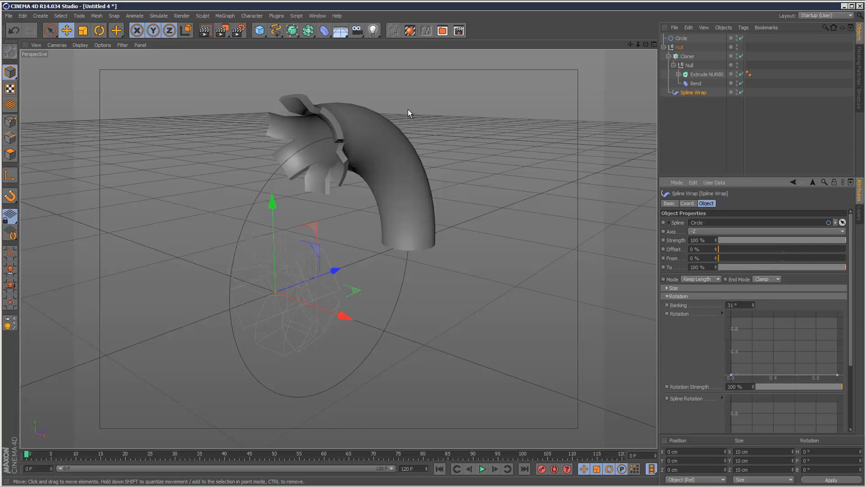
mouse_move(513, 268)
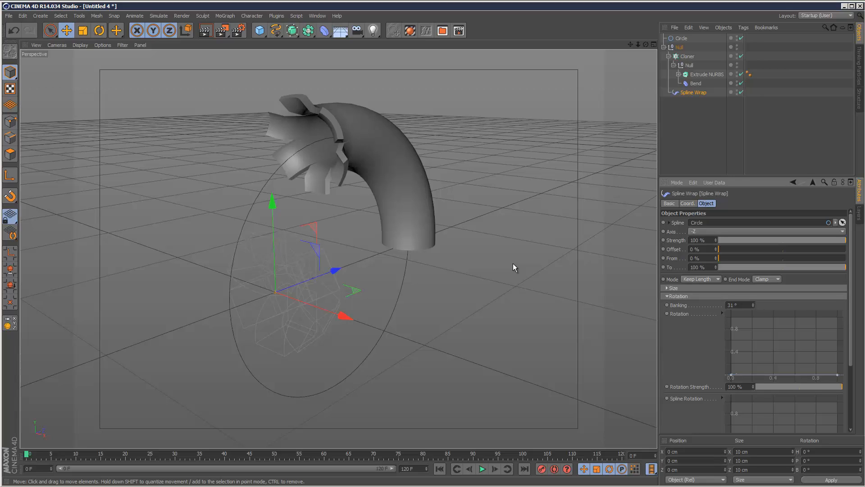
mouse_move(471, 238)
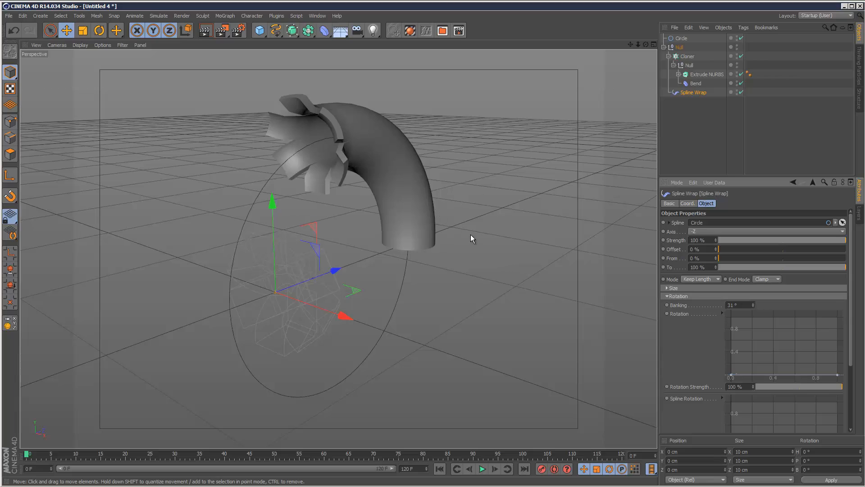